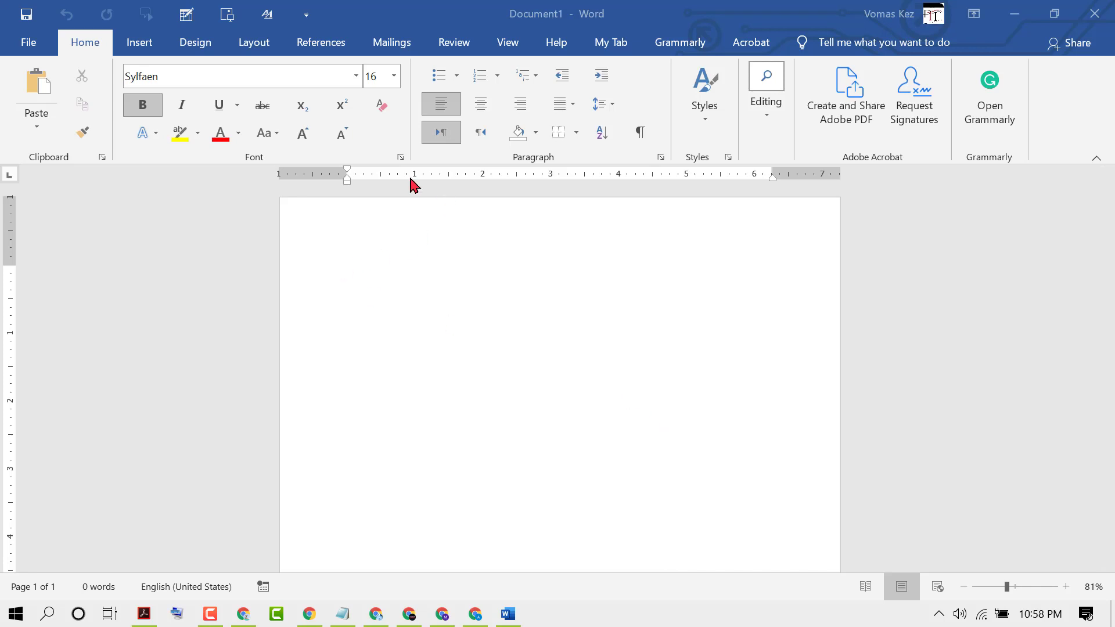
mouse_move(652, 184)
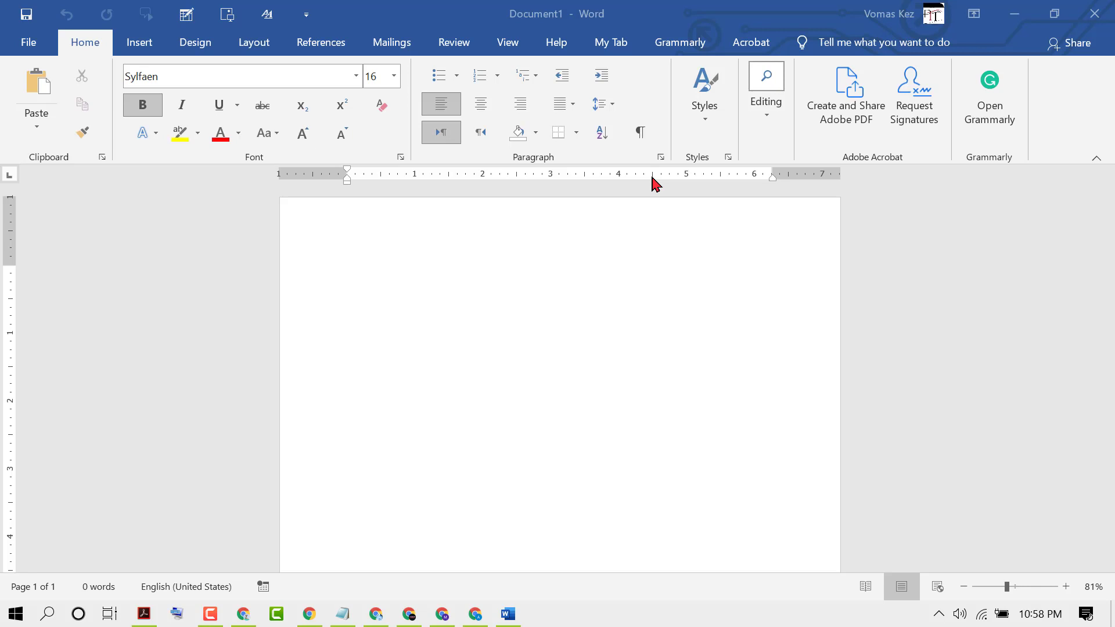
mouse_move(551, 129)
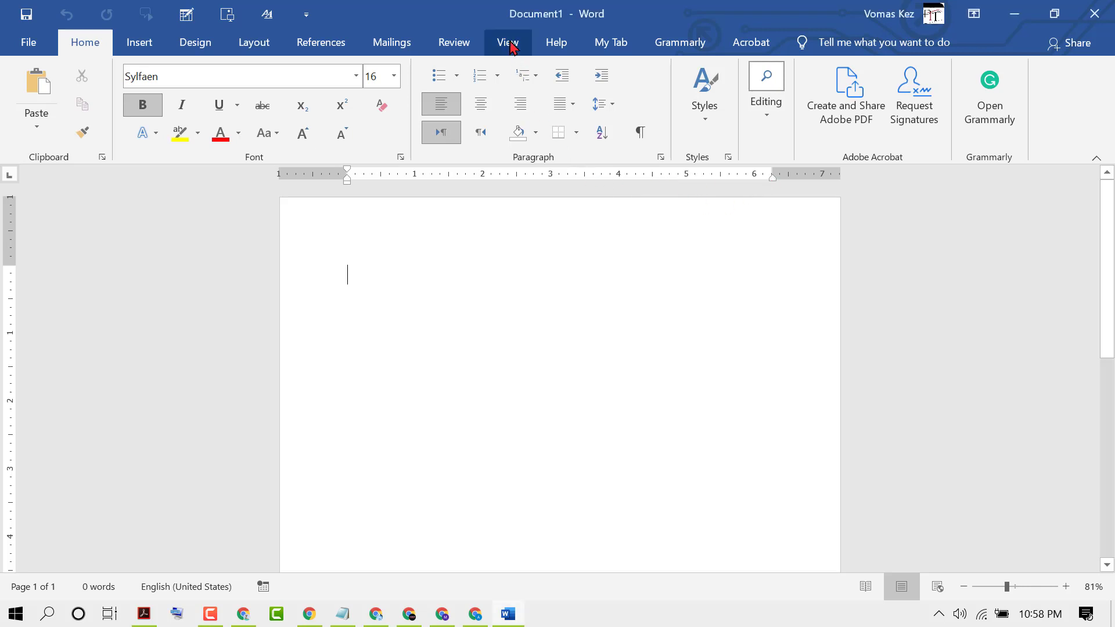
Step: Hide the ruler from the View tab and return the cursor to the page
click(506, 42)
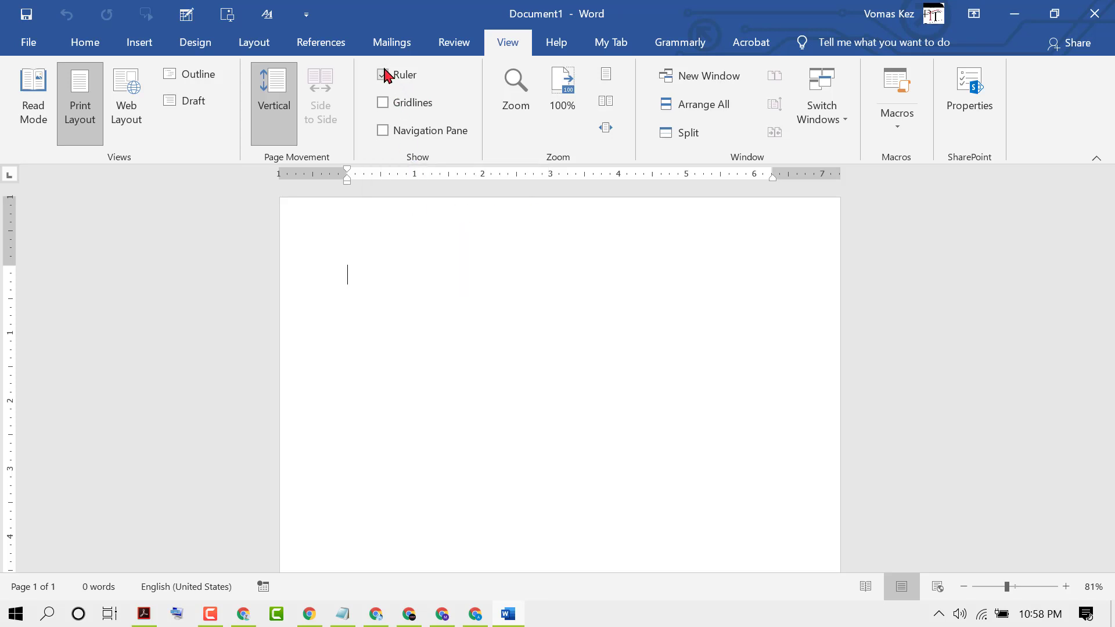
click(382, 75)
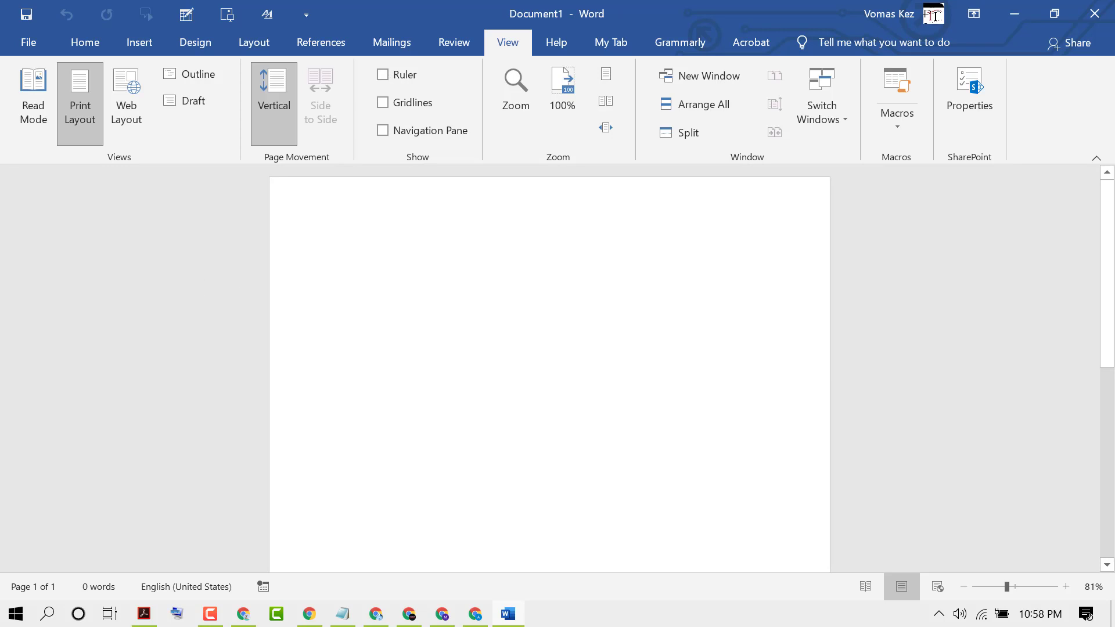
scroll(down, 3)
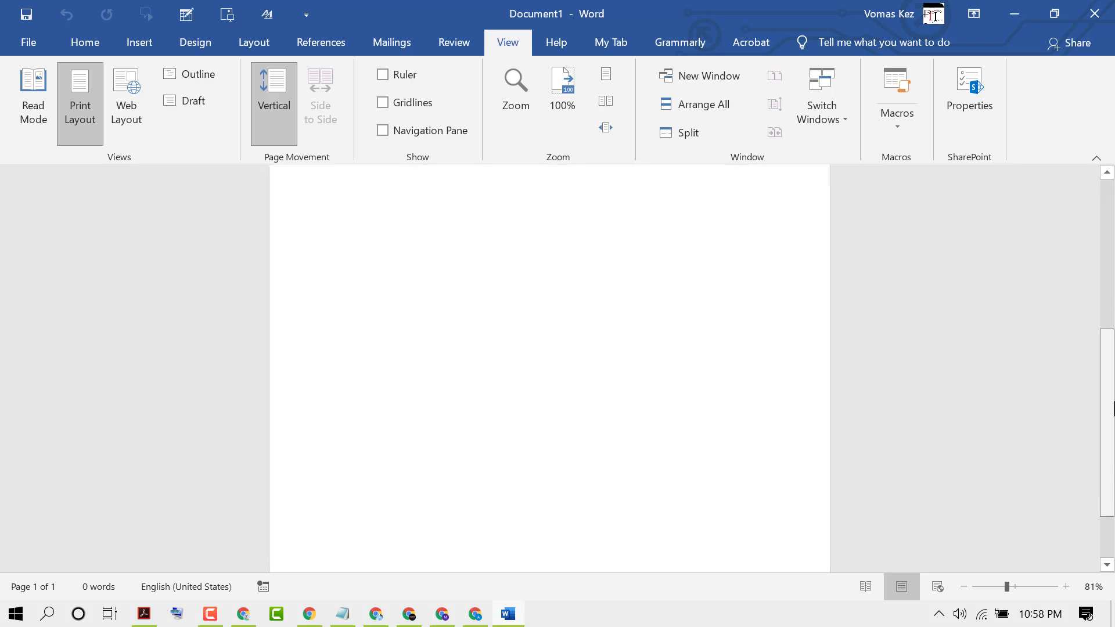
click(338, 255)
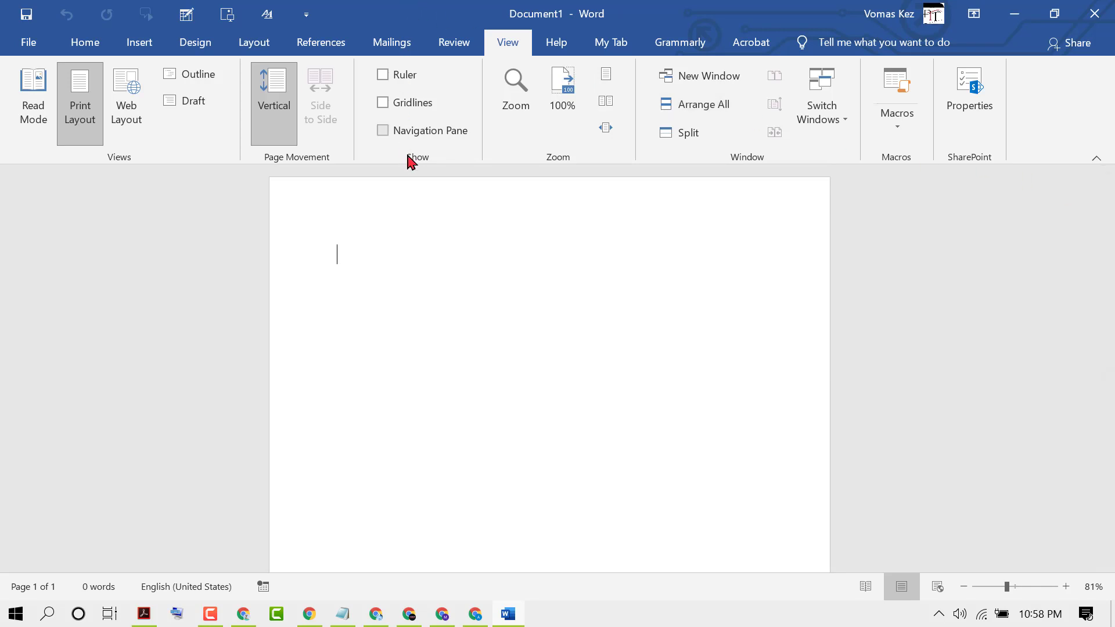
mouse_move(333, 164)
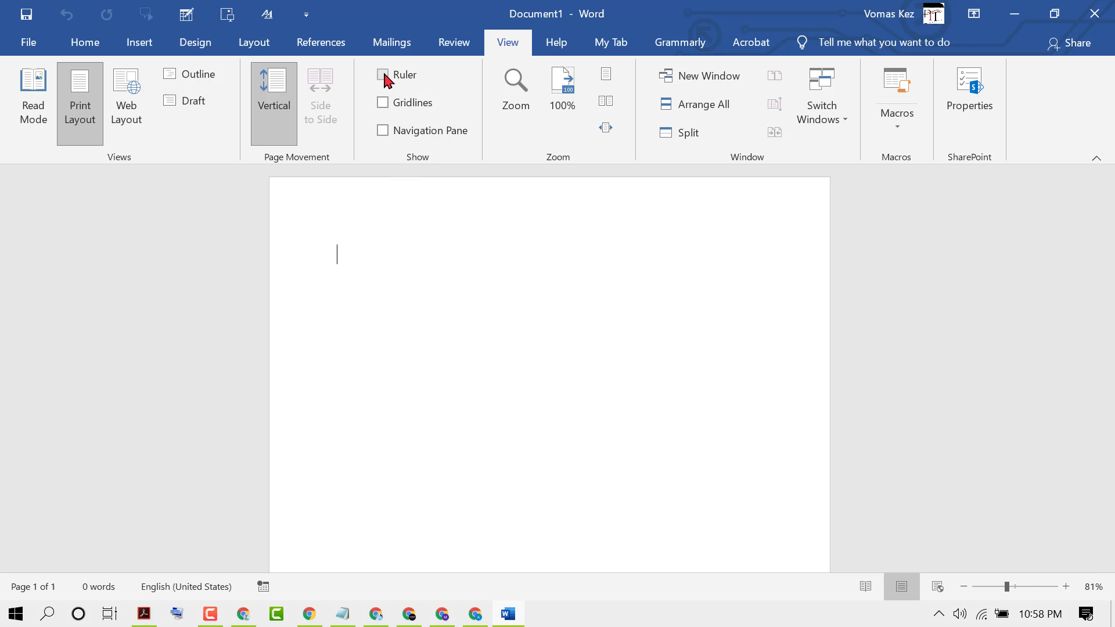
Step: Turn the ruler back on and enable page gridlines
click(383, 75)
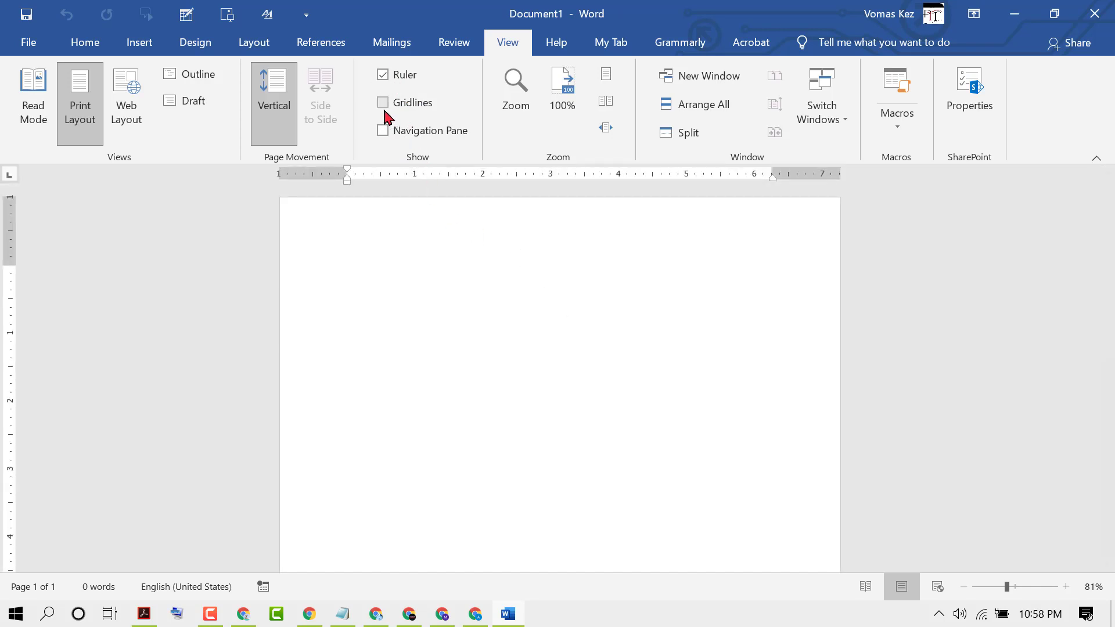
mouse_move(383, 103)
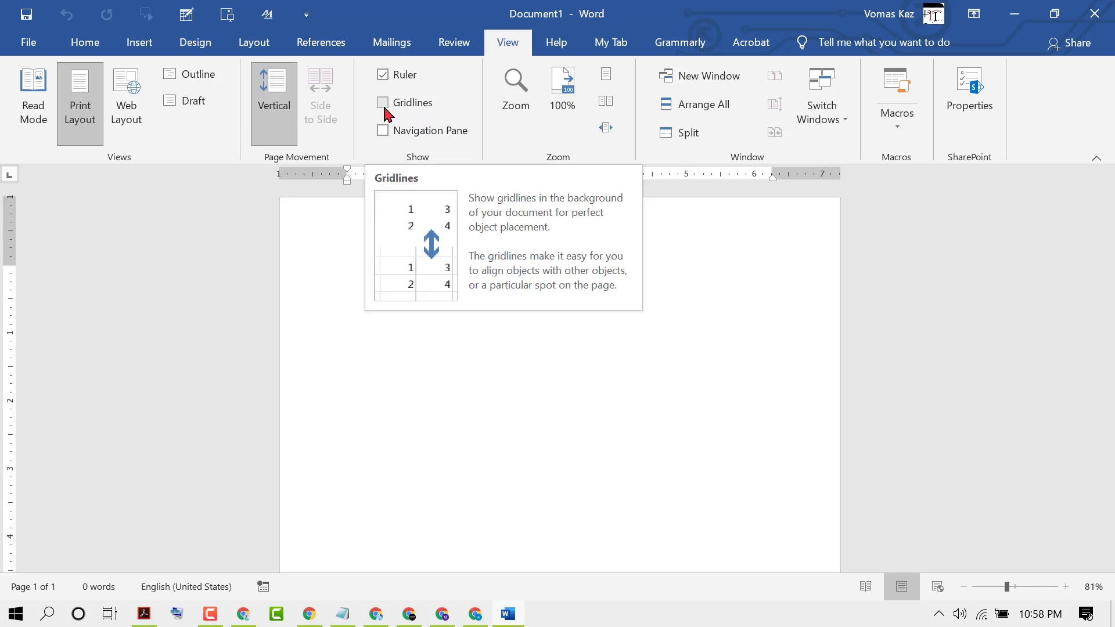
click(383, 102)
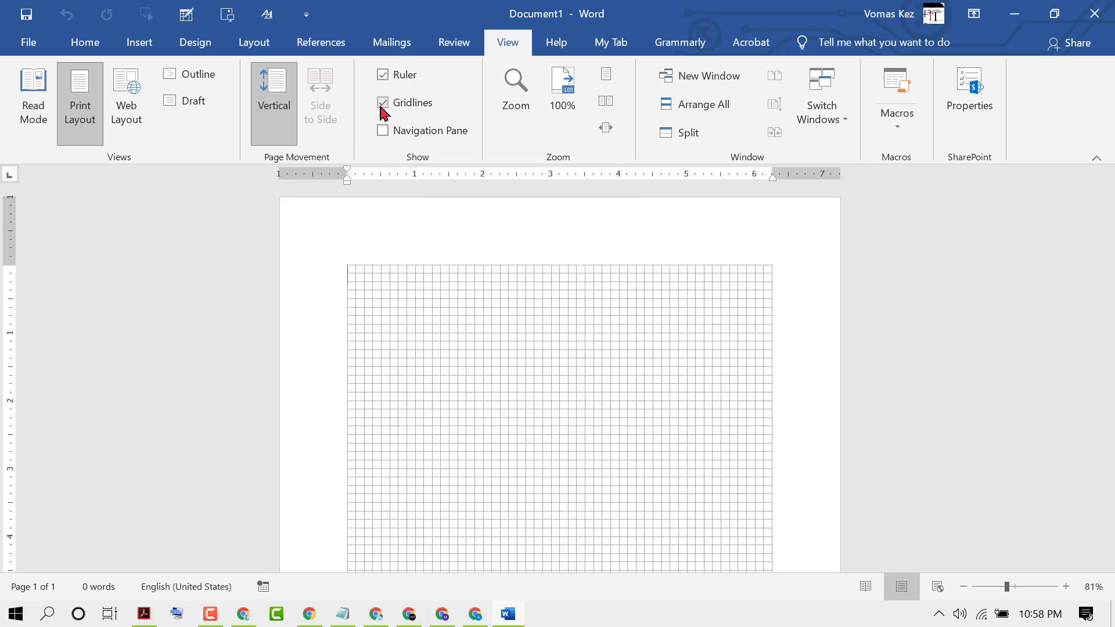
Step: Open the Navigation Pane and browse its Pages view, then its Results view
click(382, 130)
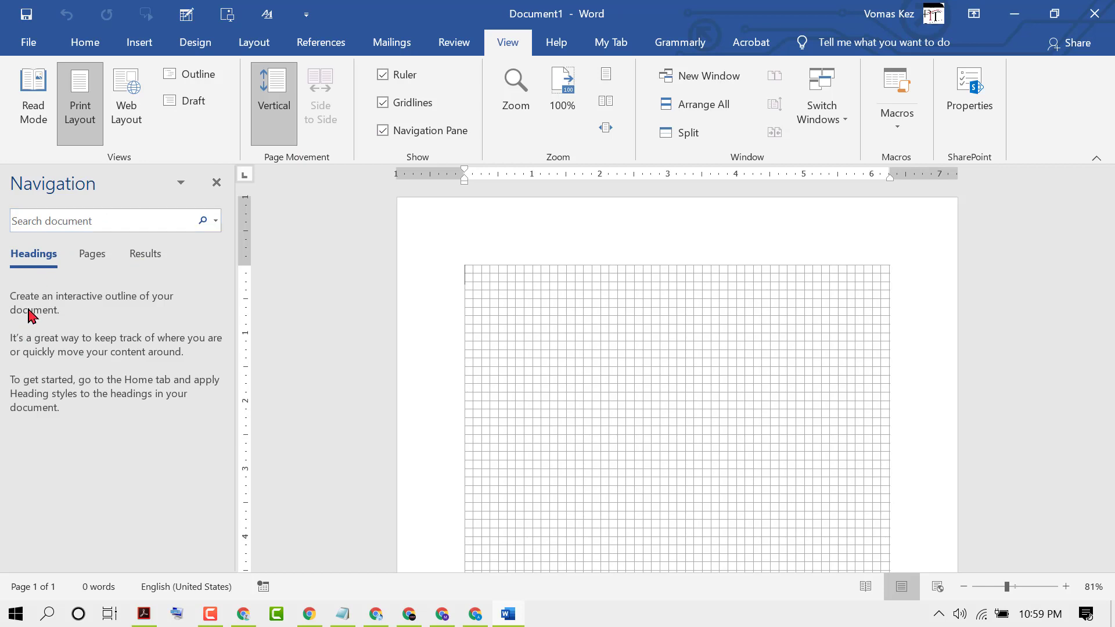
mouse_move(121, 313)
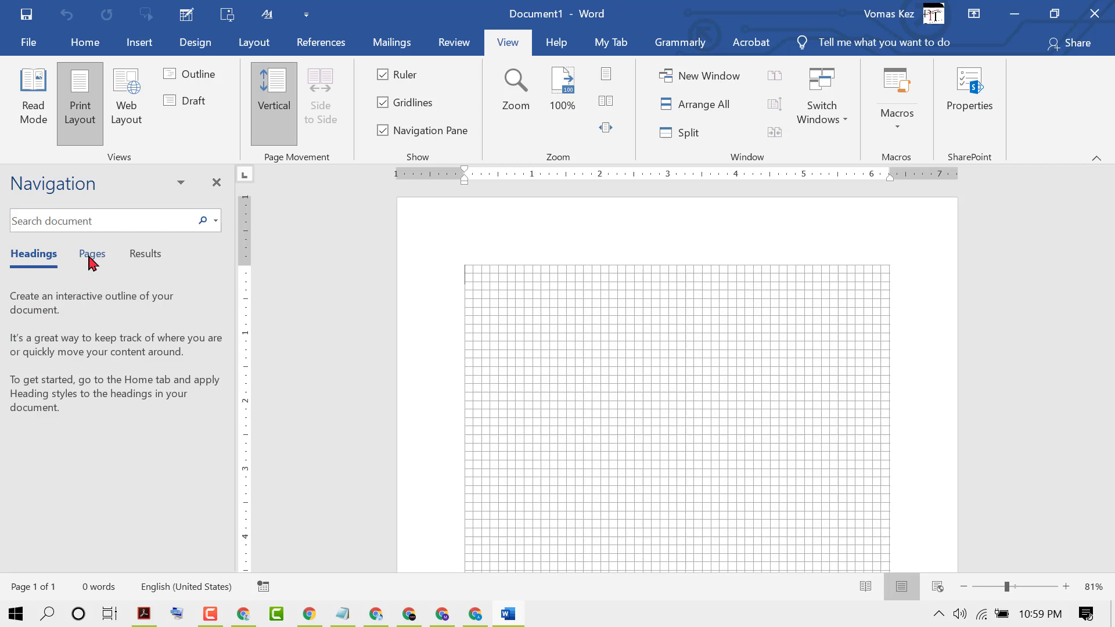
click(91, 254)
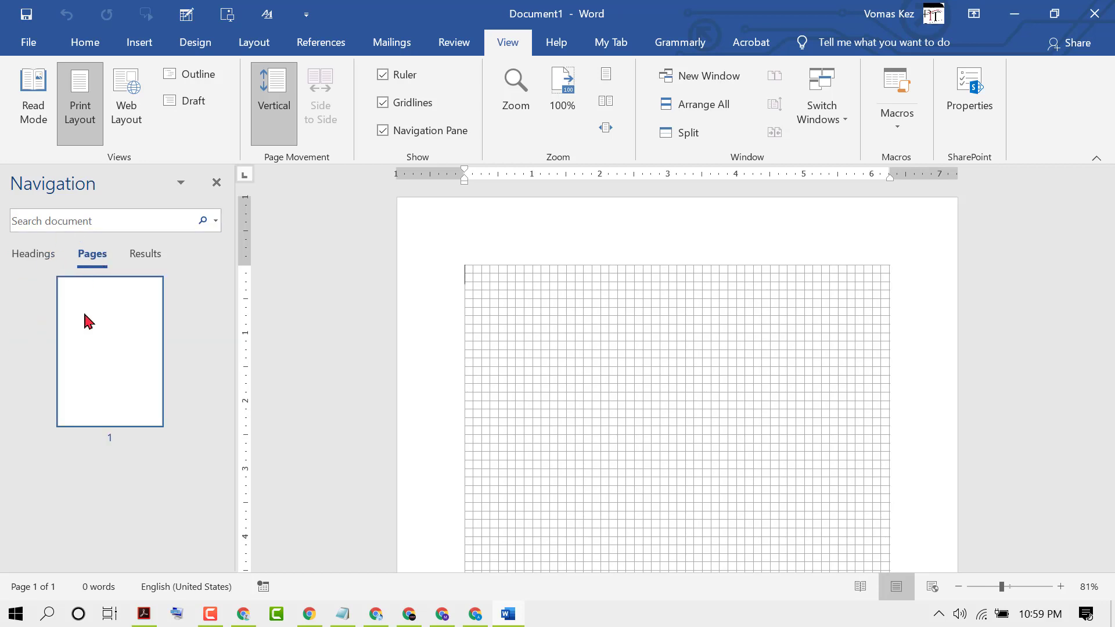
click(145, 254)
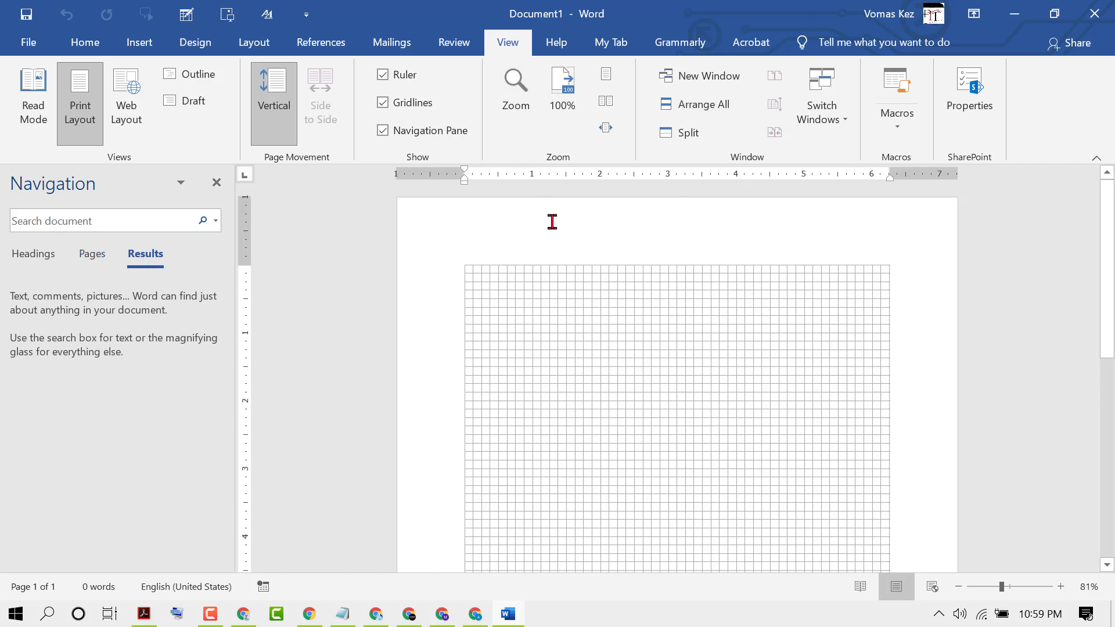
Step: Uncheck Gridlines and Navigation Pane, then click back onto the blank page
click(383, 102)
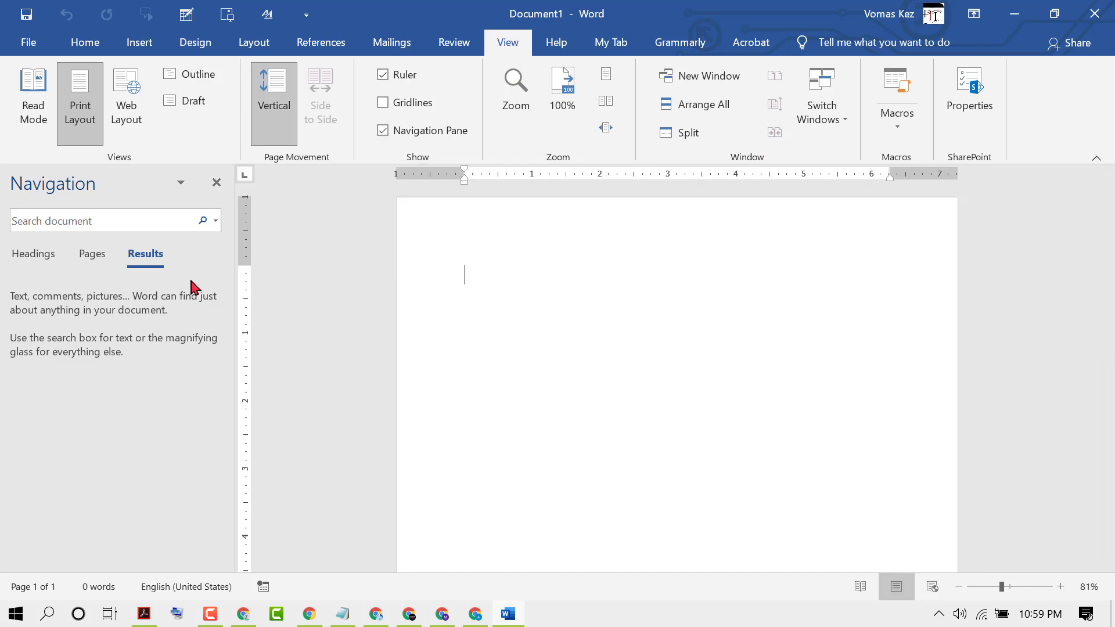
mouse_move(382, 131)
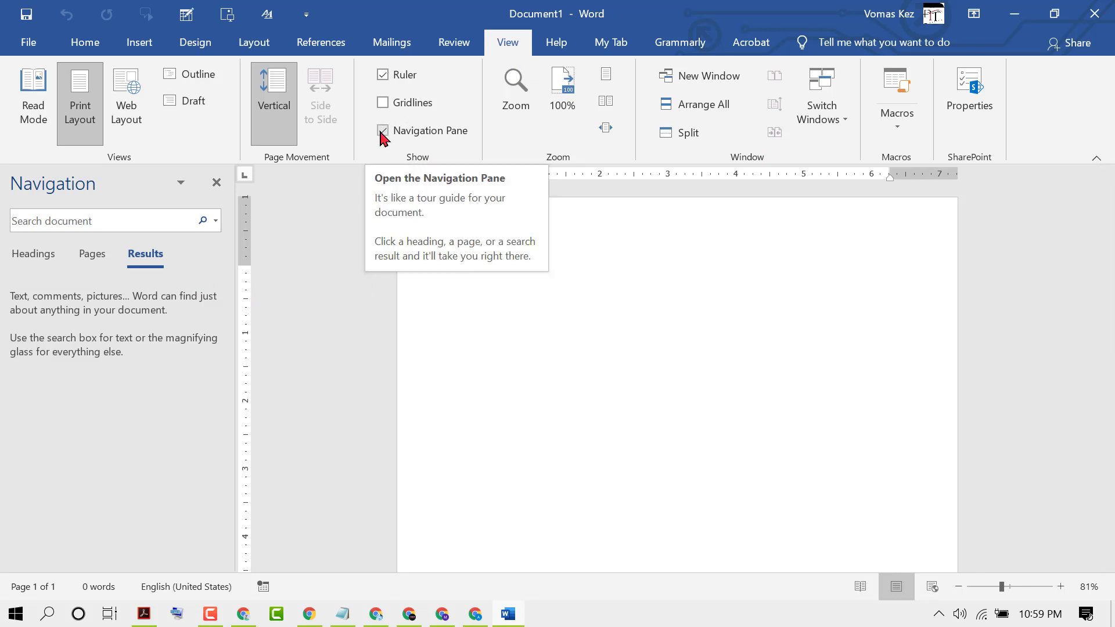
click(382, 130)
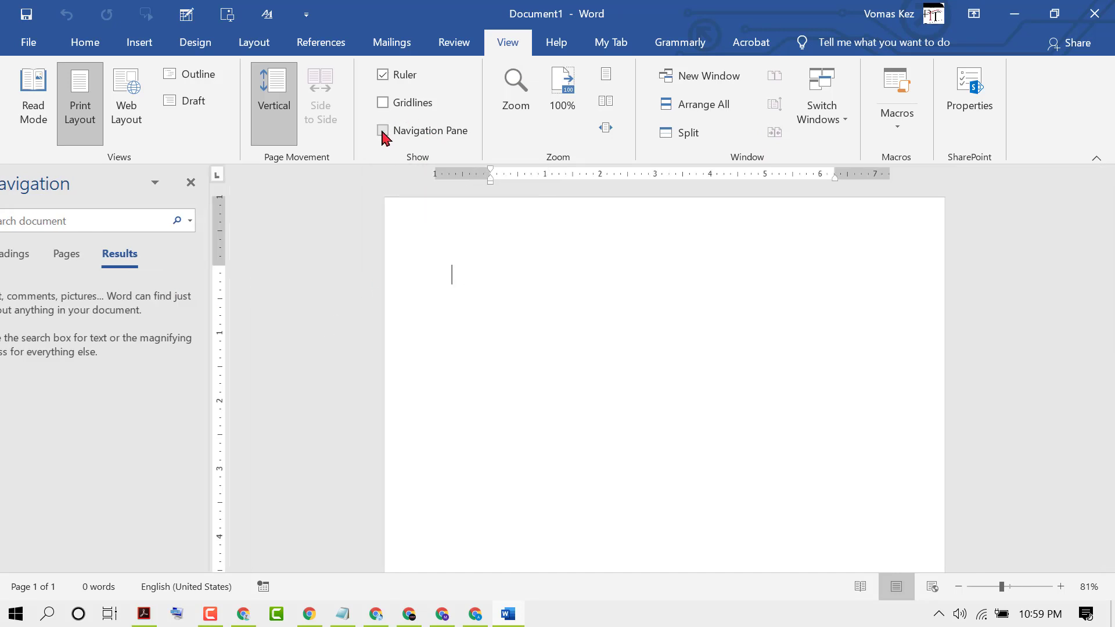
click(383, 131)
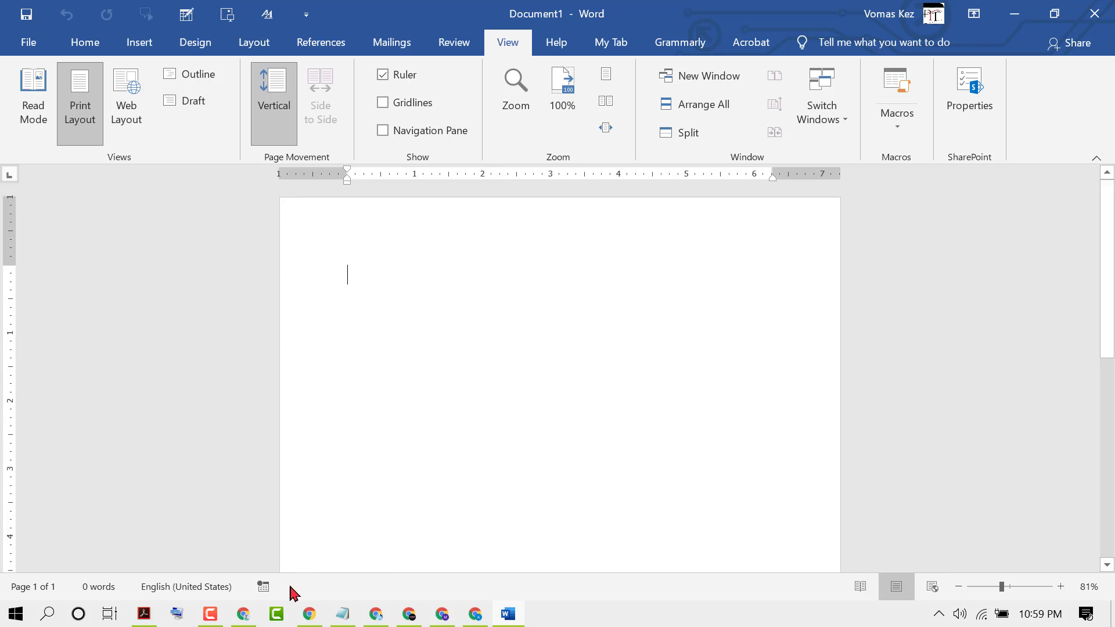
mouse_move(808, 404)
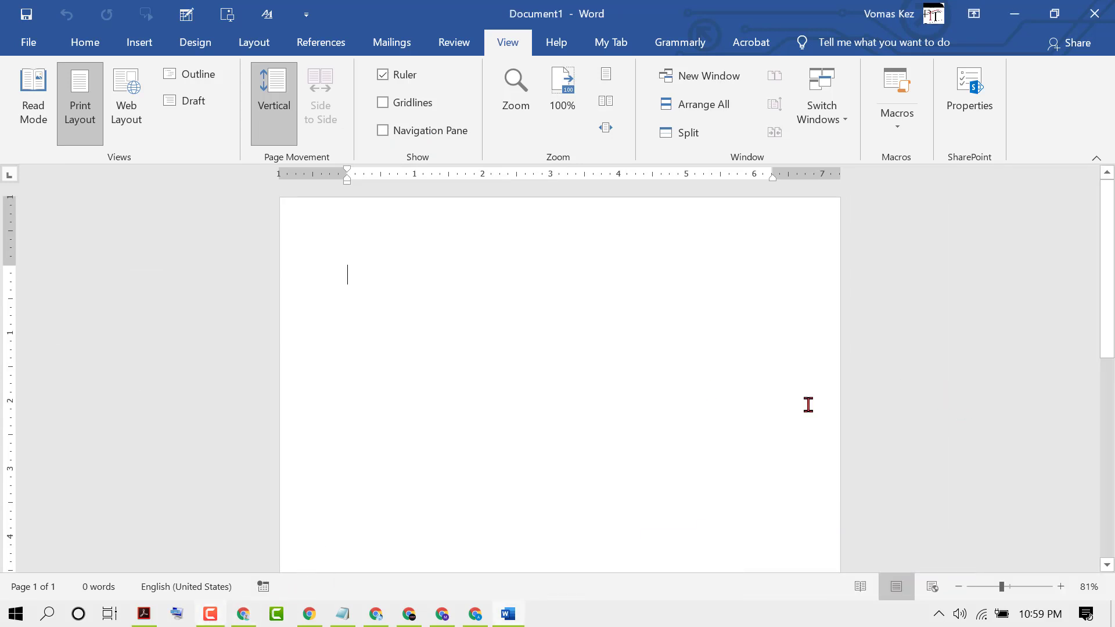
mouse_move(353, 98)
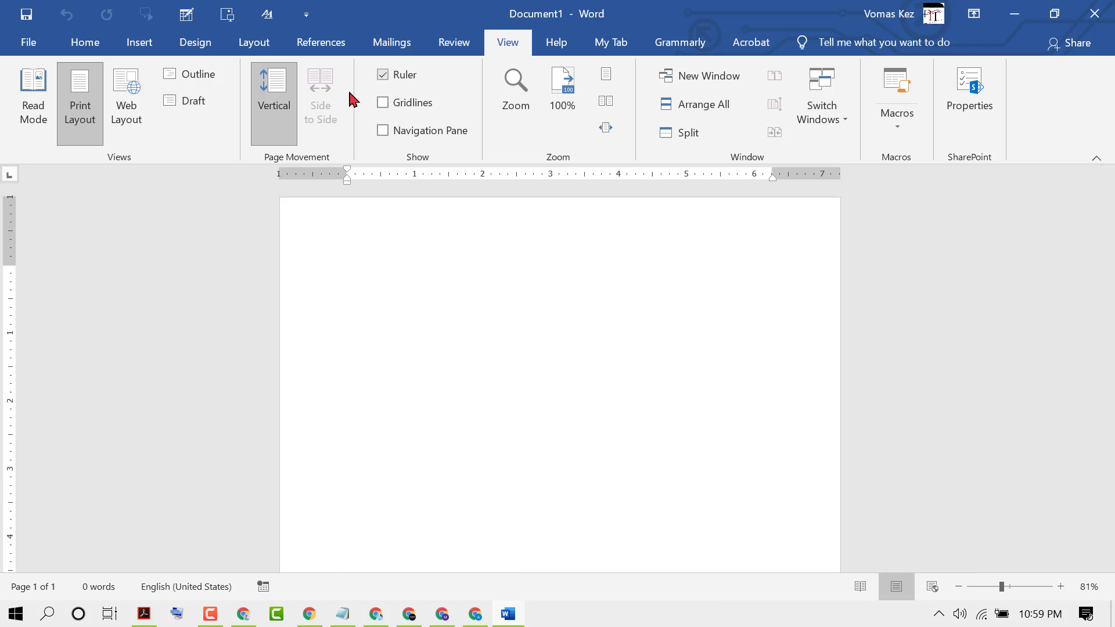
click(347, 273)
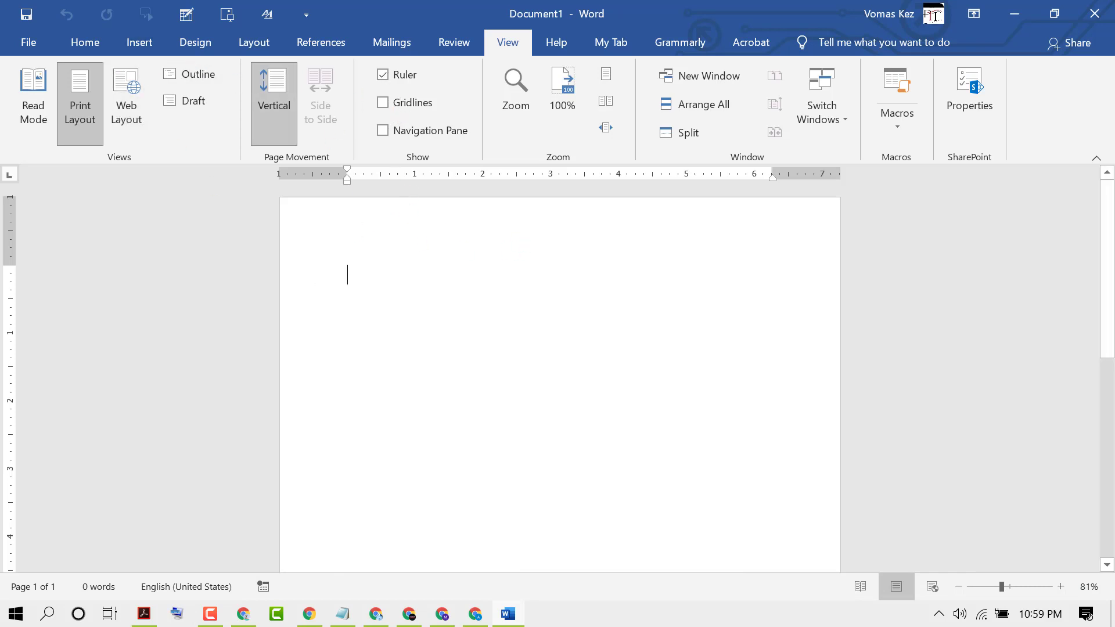